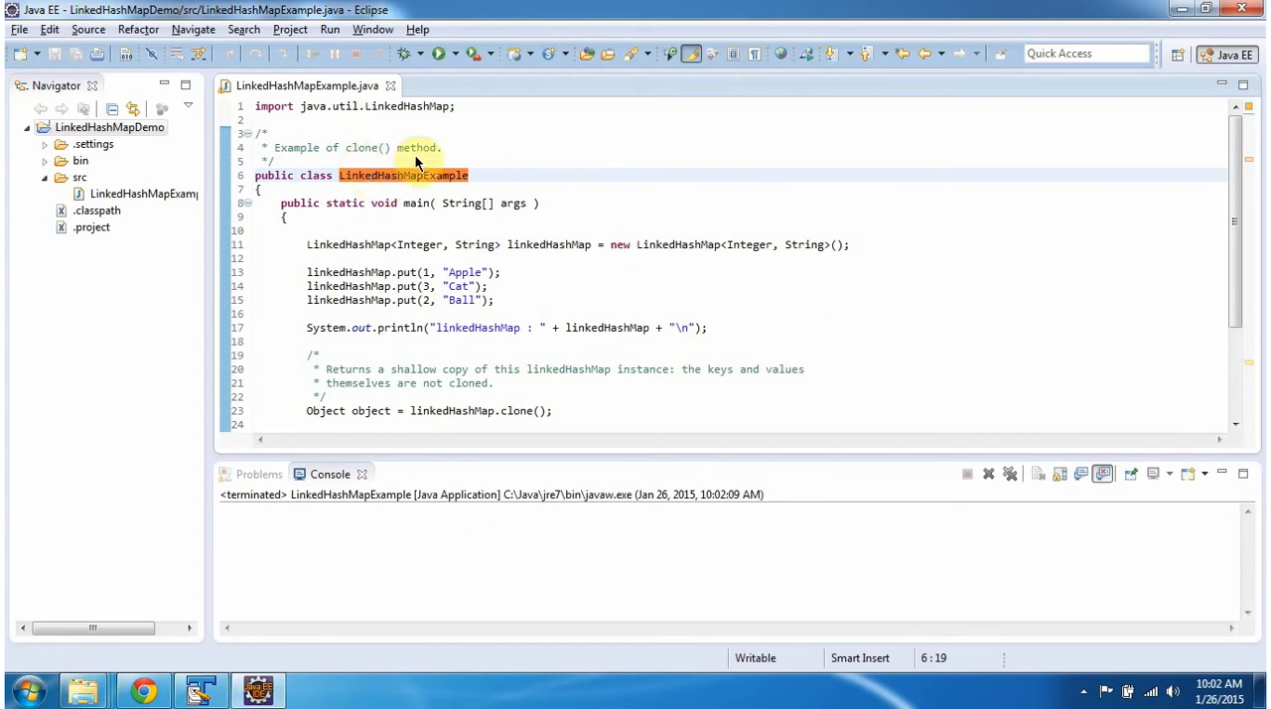
mouse_move(387, 188)
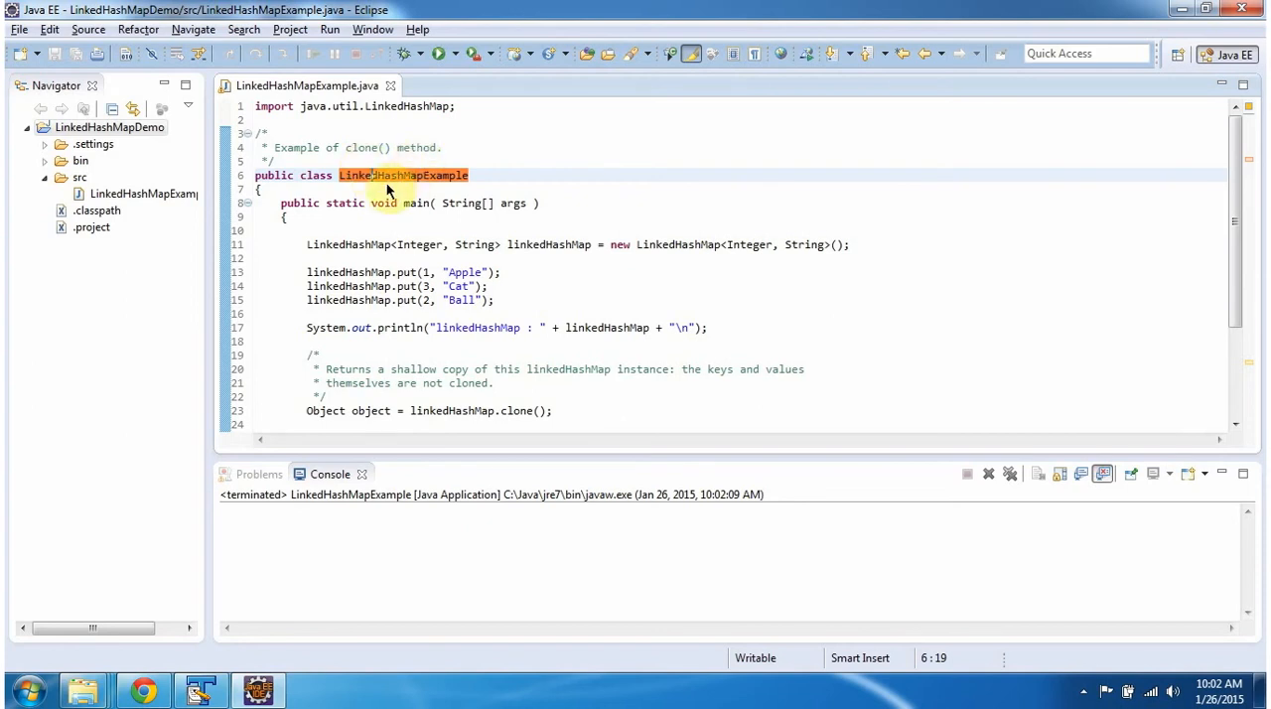
mouse_move(431, 190)
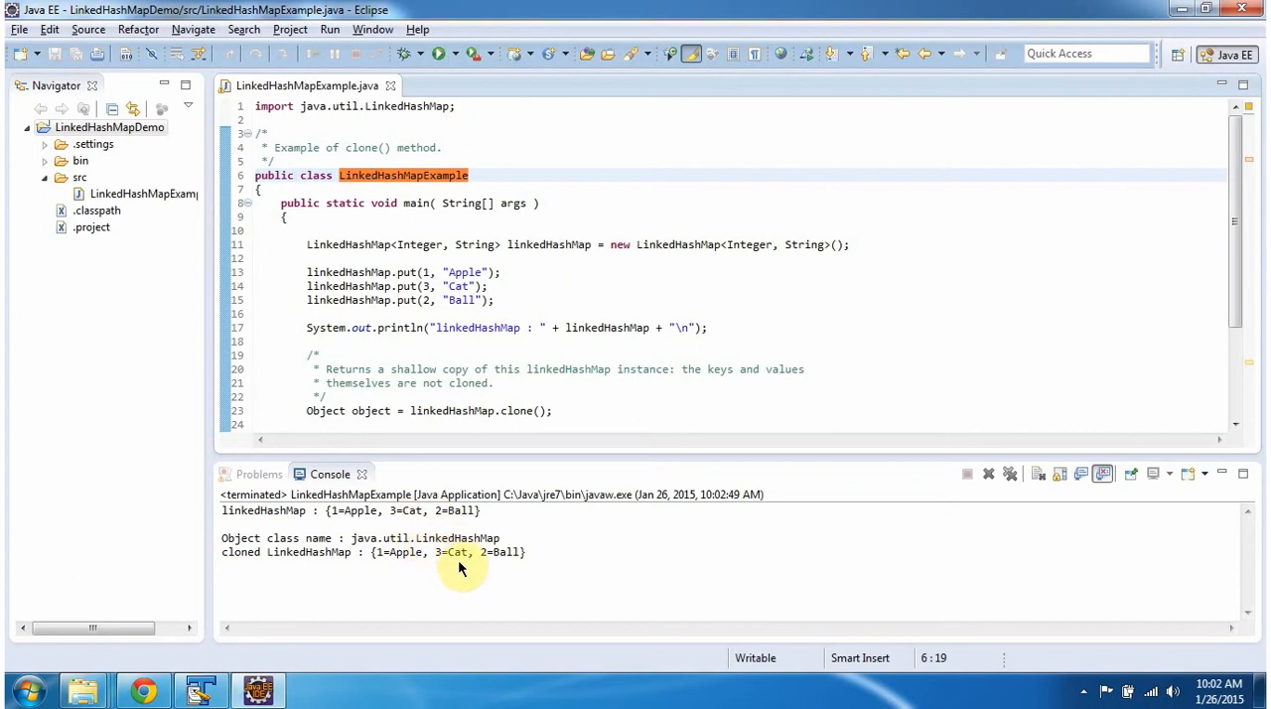
mouse_move(409, 207)
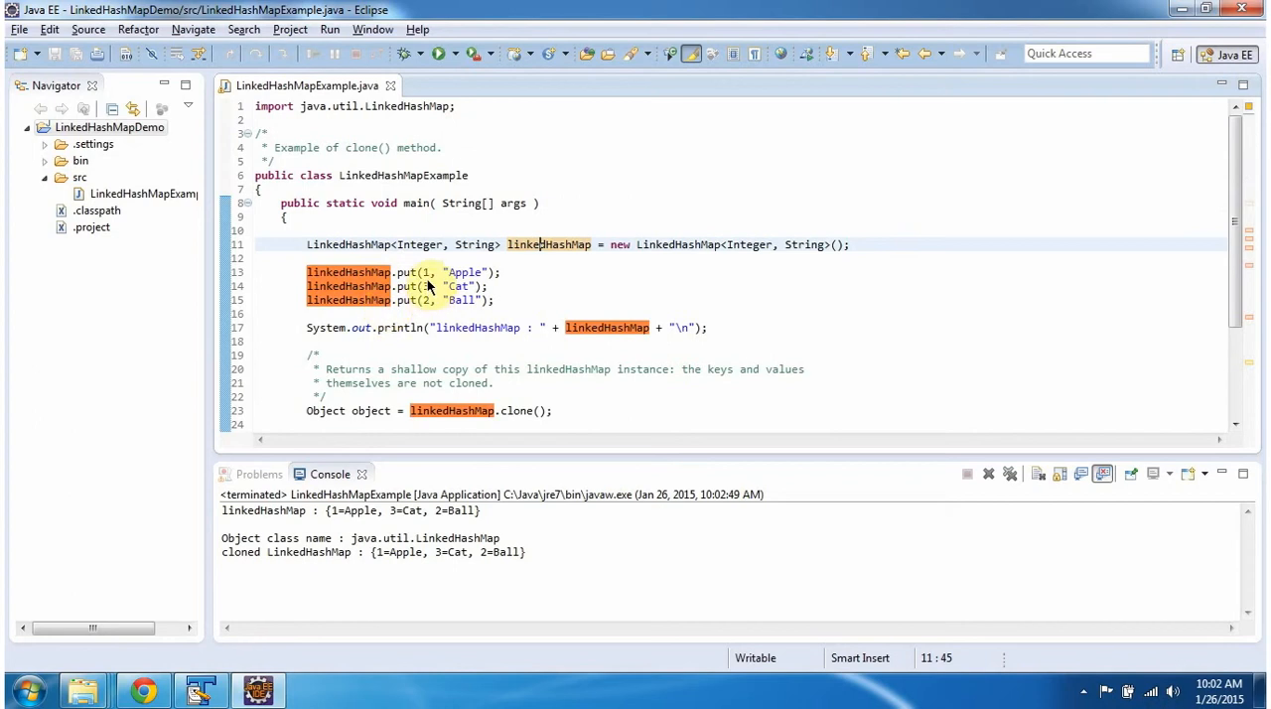
mouse_move(561, 382)
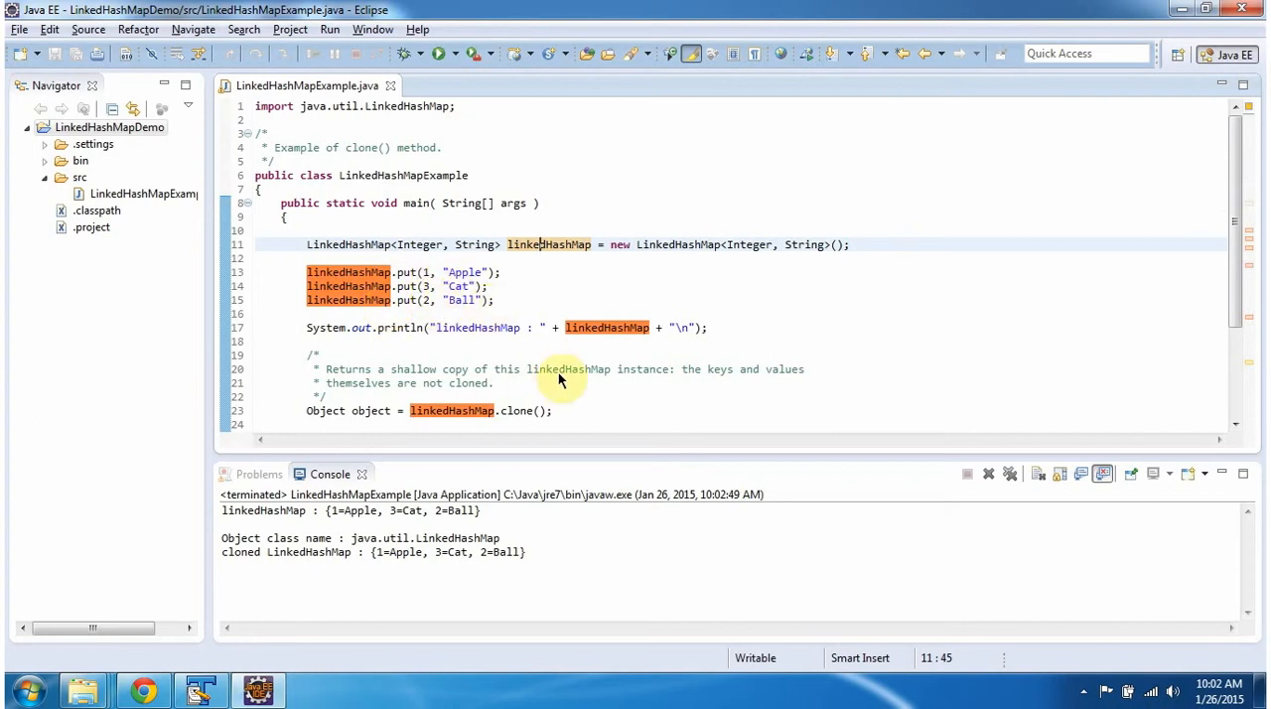
mouse_move(621, 346)
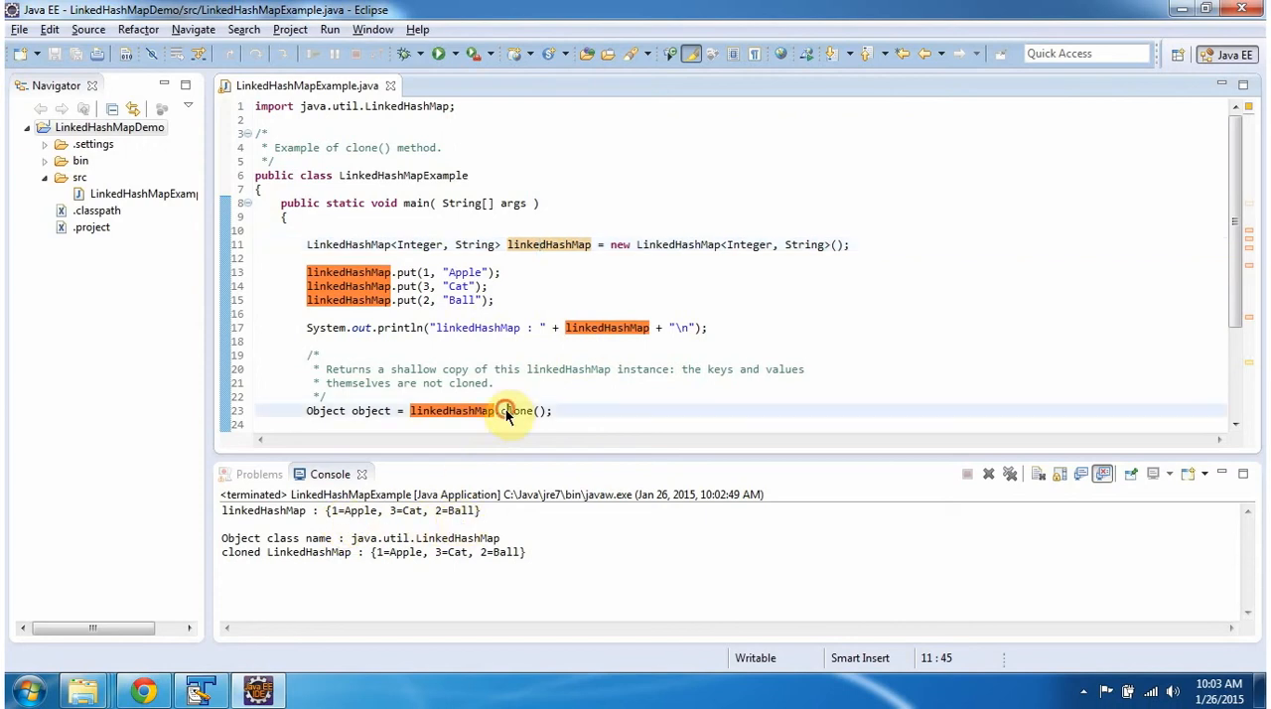
scroll("down", 3)
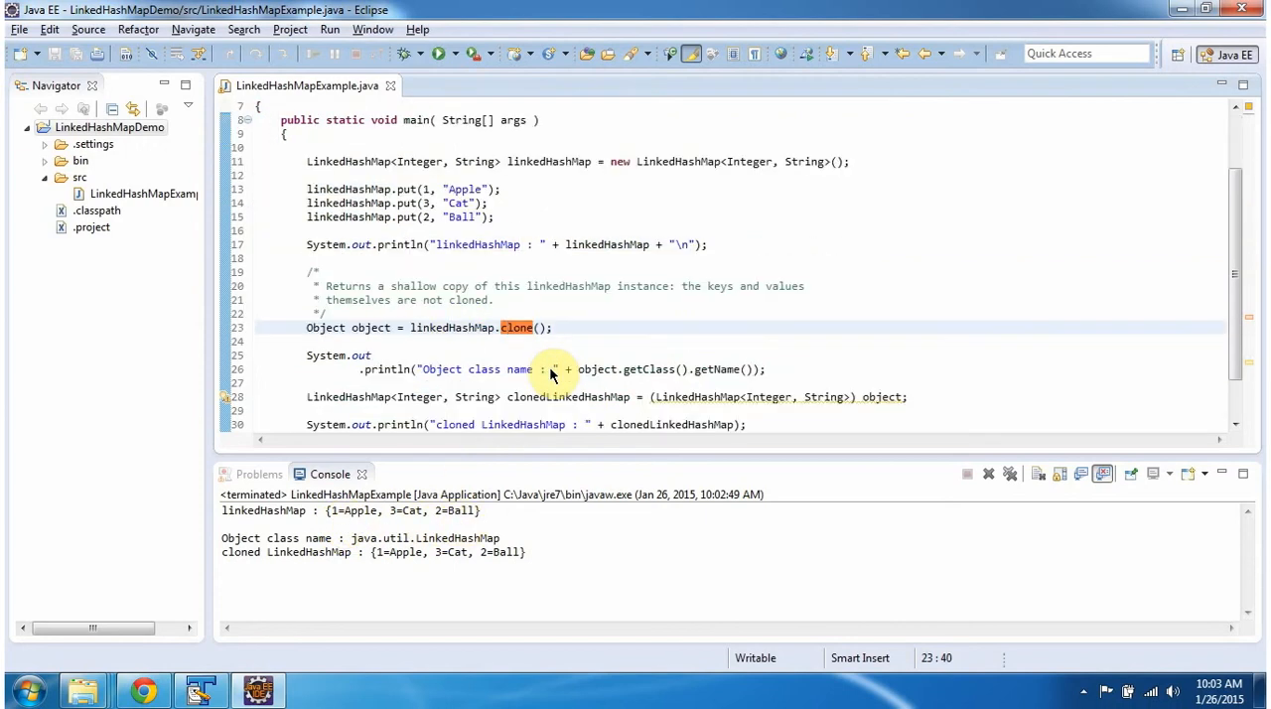
mouse_move(527, 341)
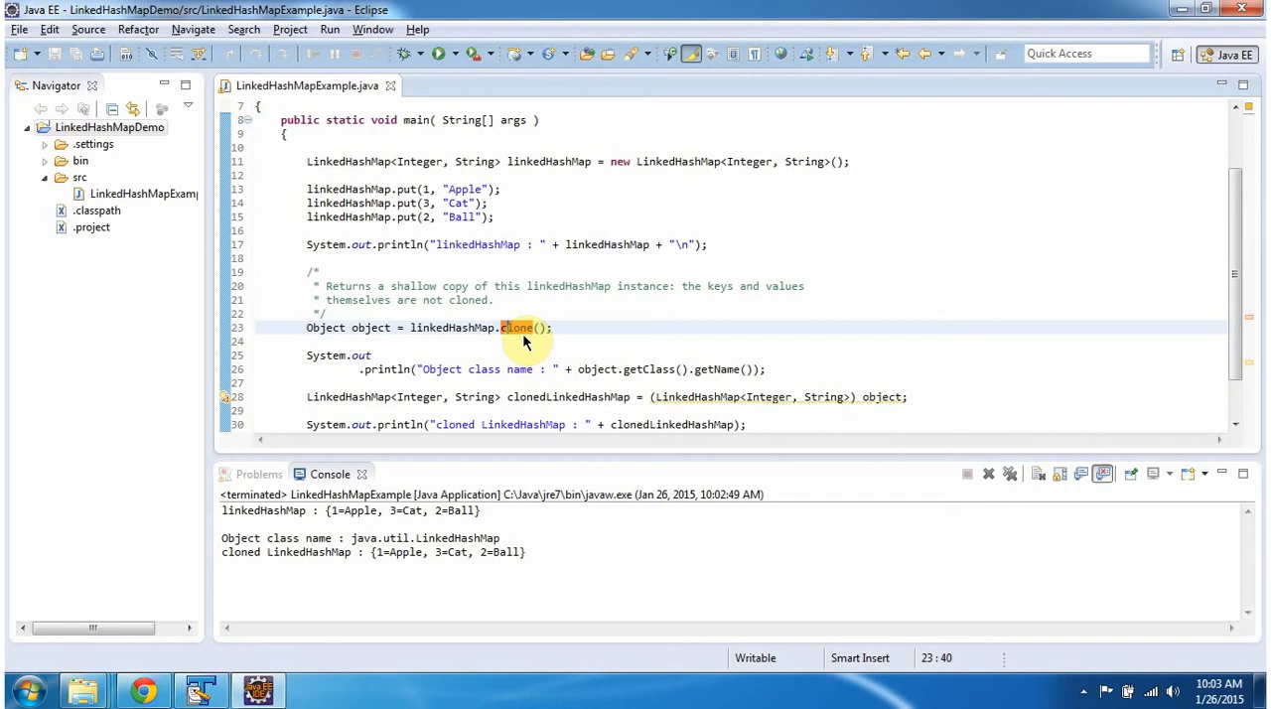
mouse_move(459, 338)
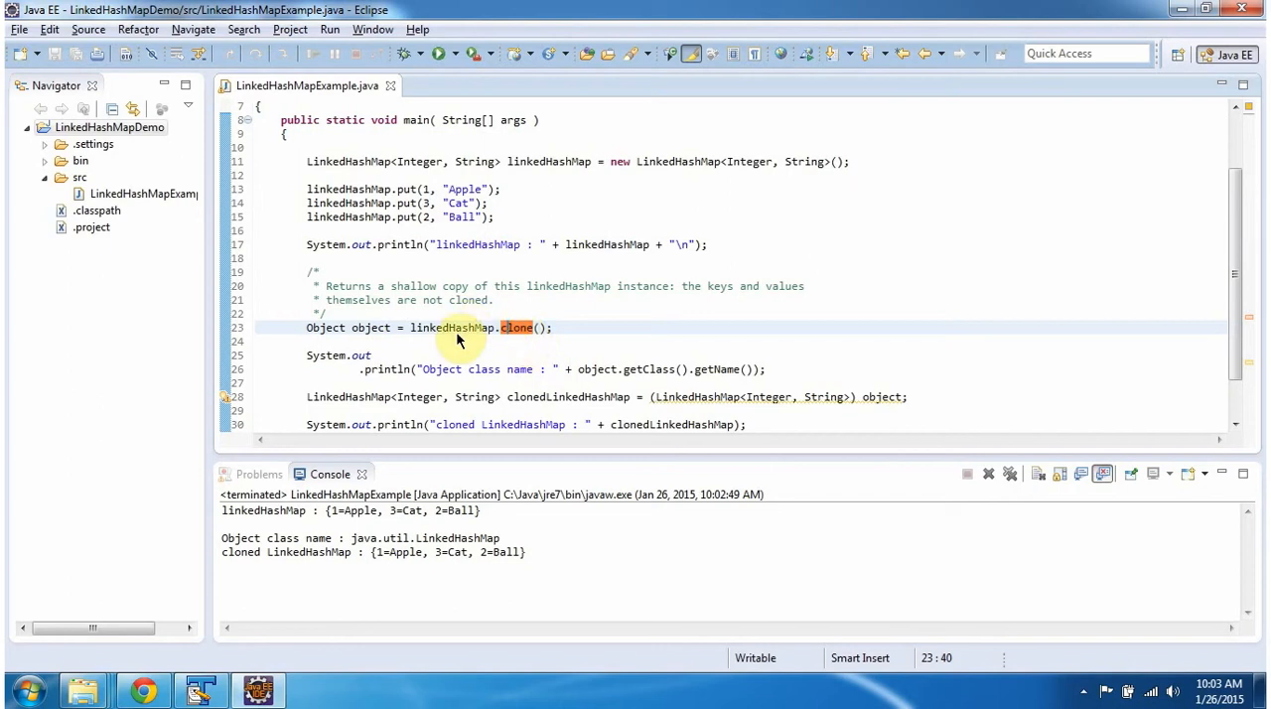
mouse_move(388, 328)
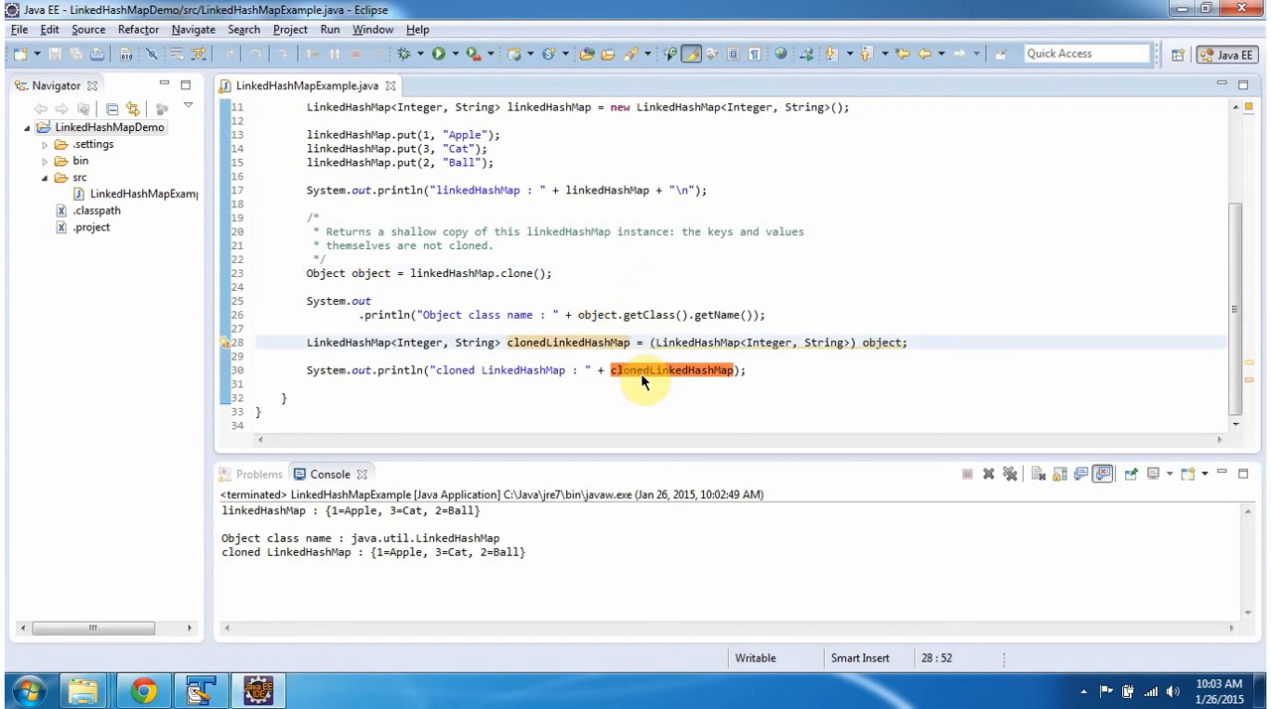
mouse_move(695, 379)
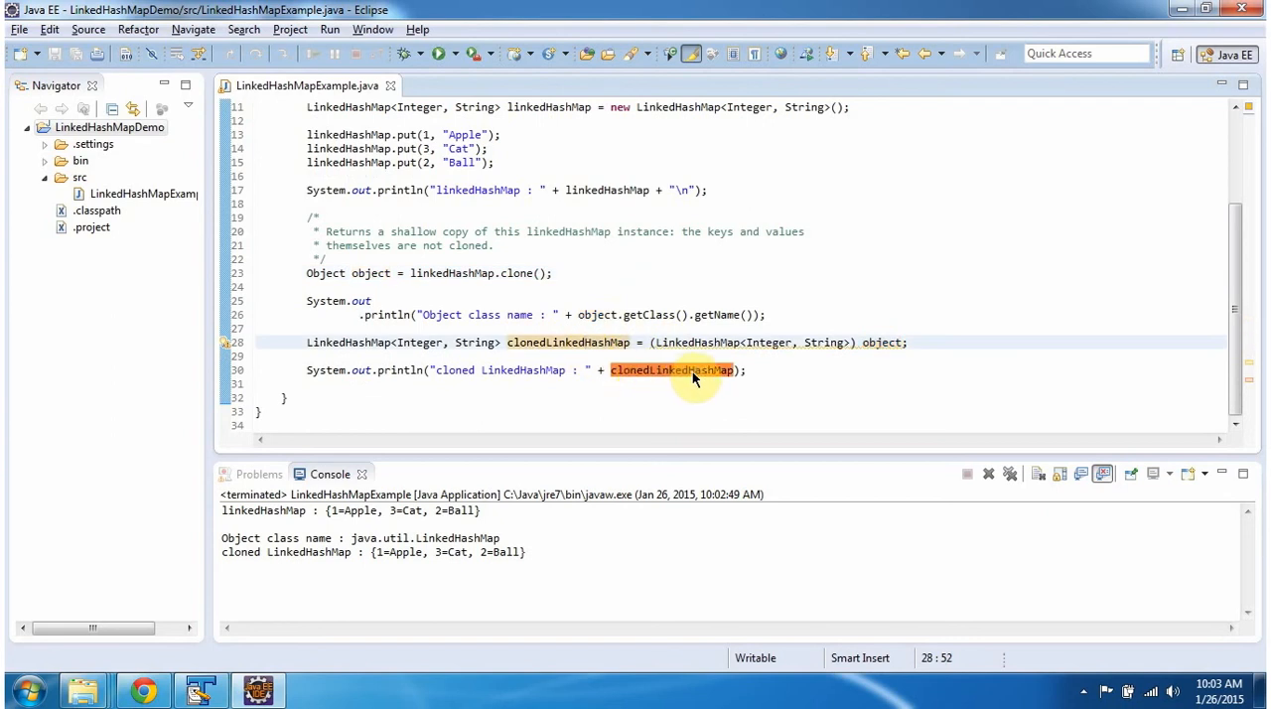
mouse_move(380, 567)
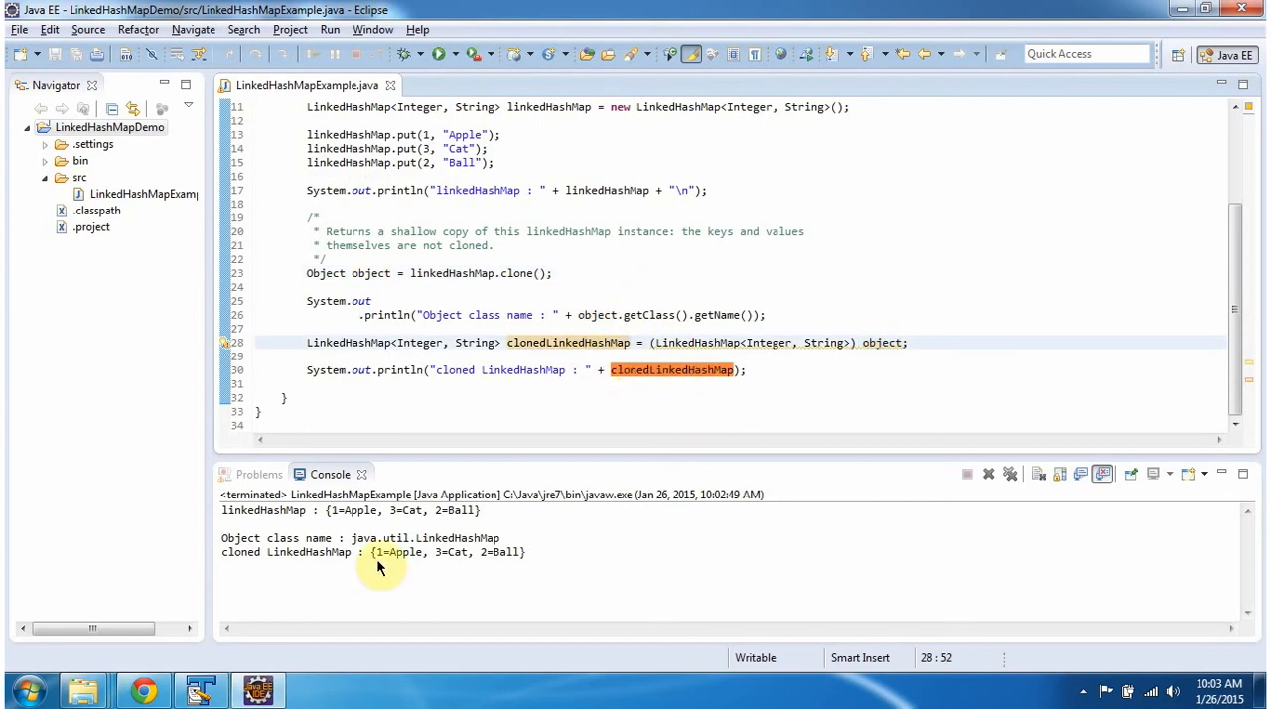